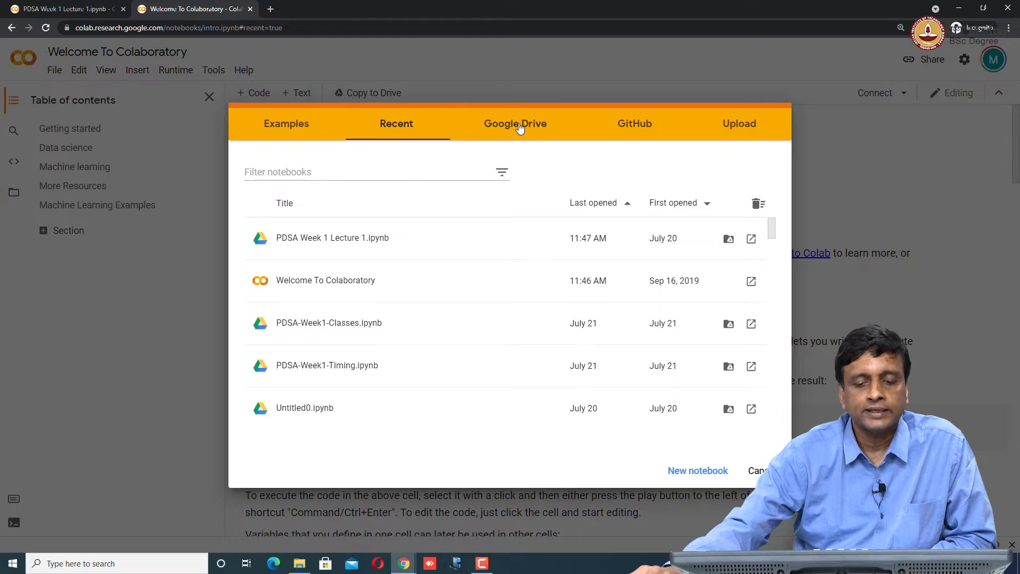
Browse the Drive, Upload tabs and open 'PDSA Week 1 Lecture 1.ipynb' from Google Drive.
{"action": "left_click", "coordinate": [516, 123]}
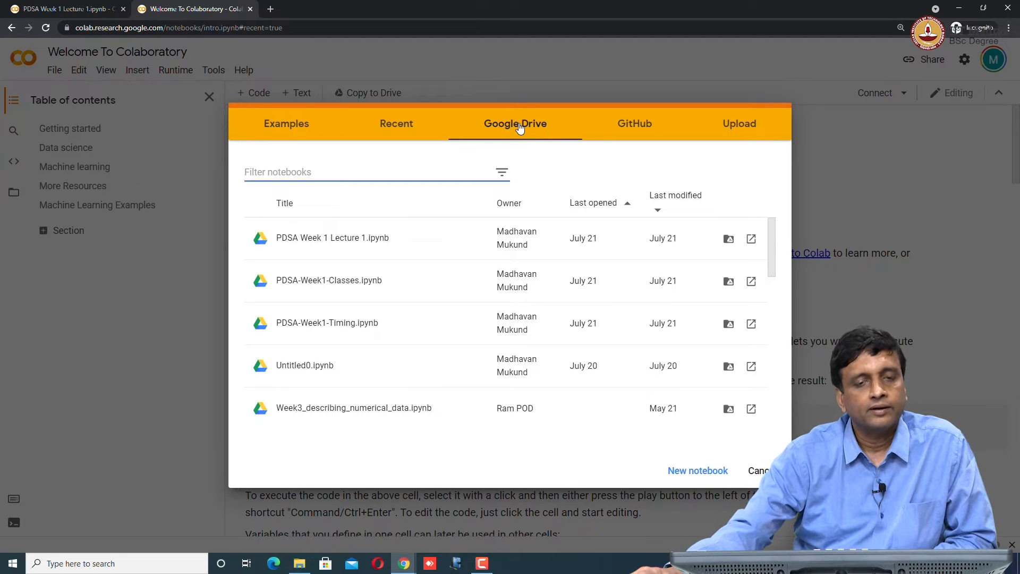
{"action": "left_click", "coordinate": [740, 123]}
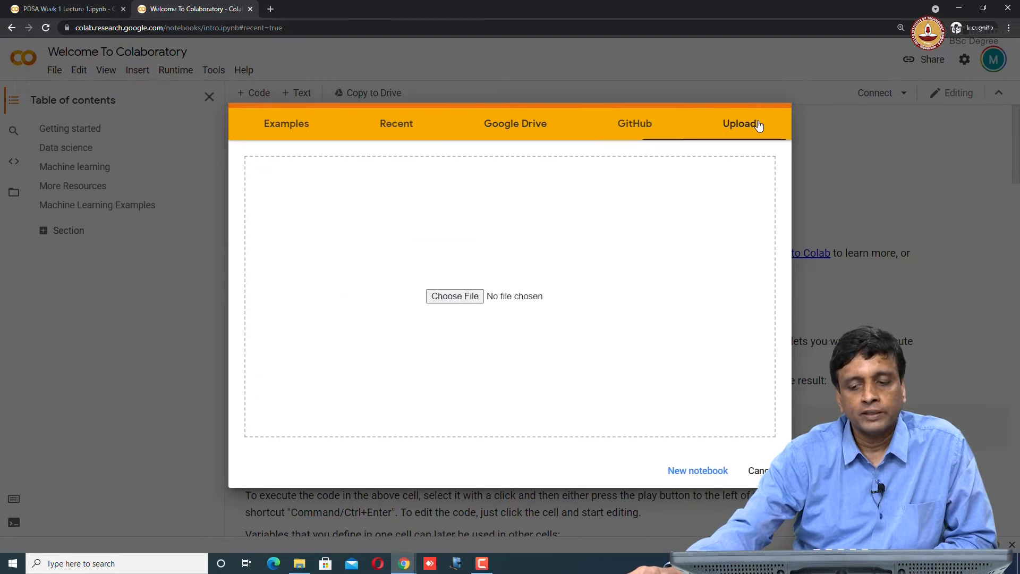
{"action": "left_click", "coordinate": [514, 123]}
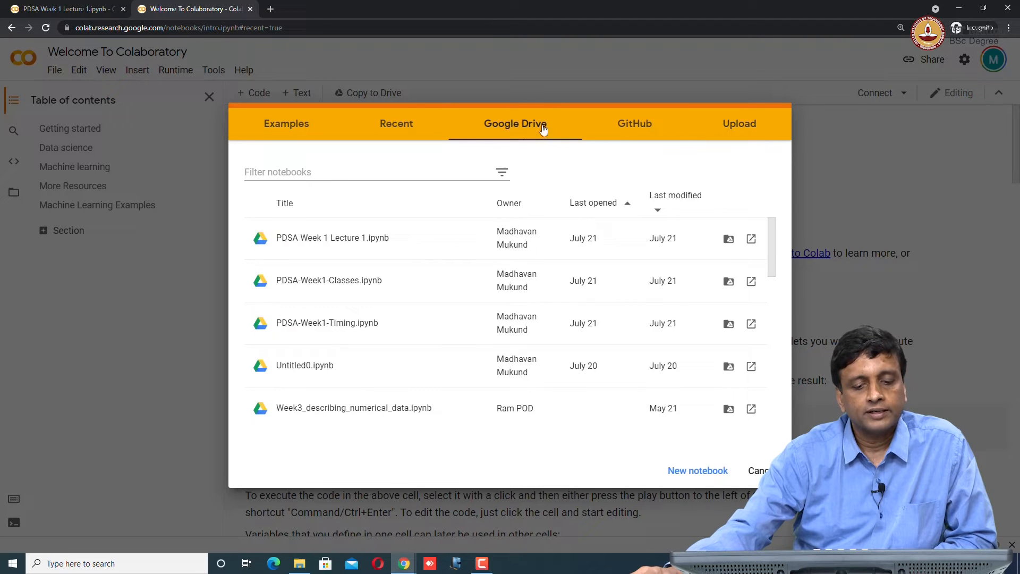
{"action": "mouse_move", "coordinate": [376, 323]}
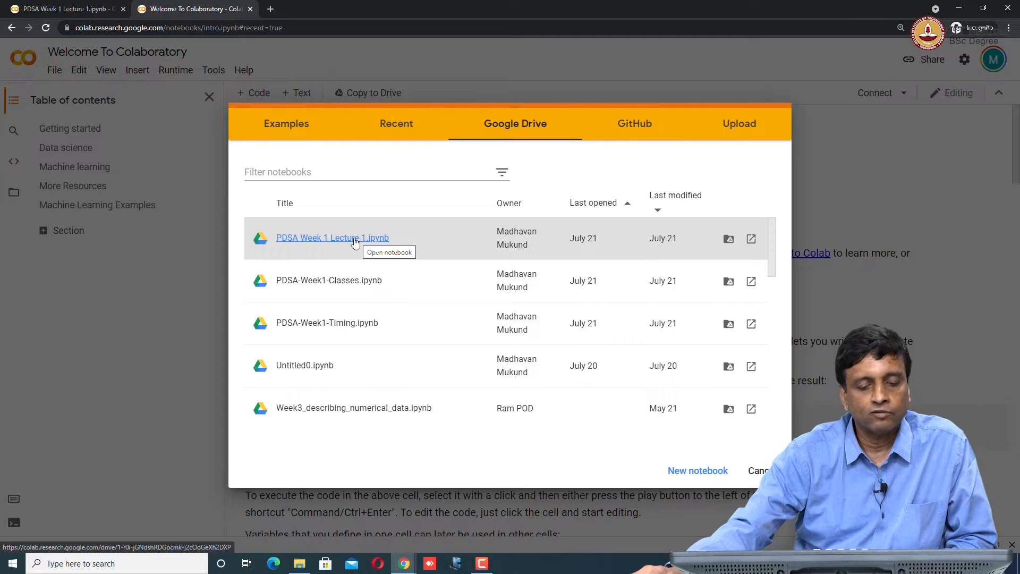
{"action": "left_click", "coordinate": [332, 237]}
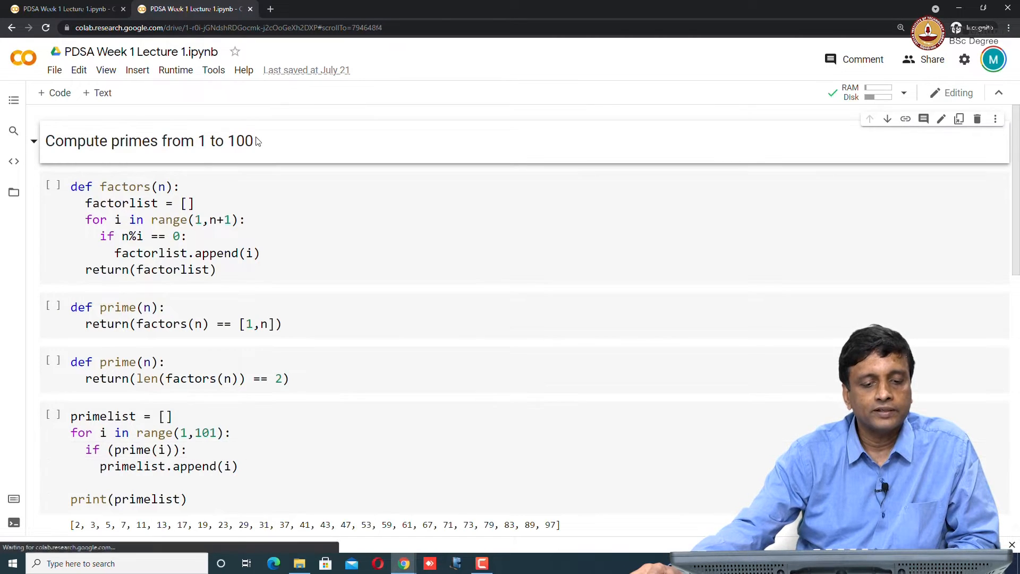
{"action": "left_click", "coordinate": [247, 219]}
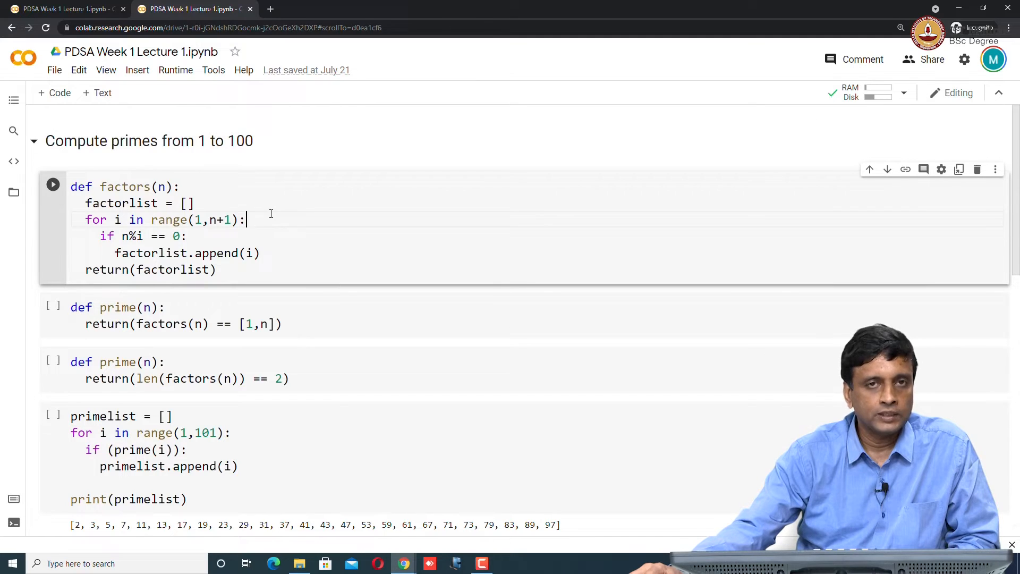
{"action": "mouse_move", "coordinate": [54, 93]}
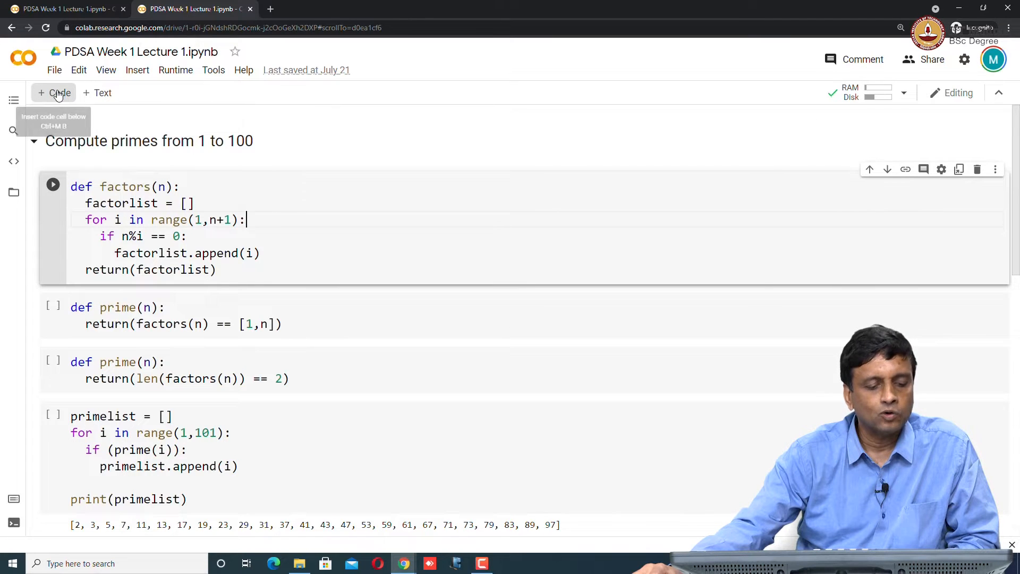
{"action": "scroll", "scroll_direction": "down", "scroll_amount": 3}
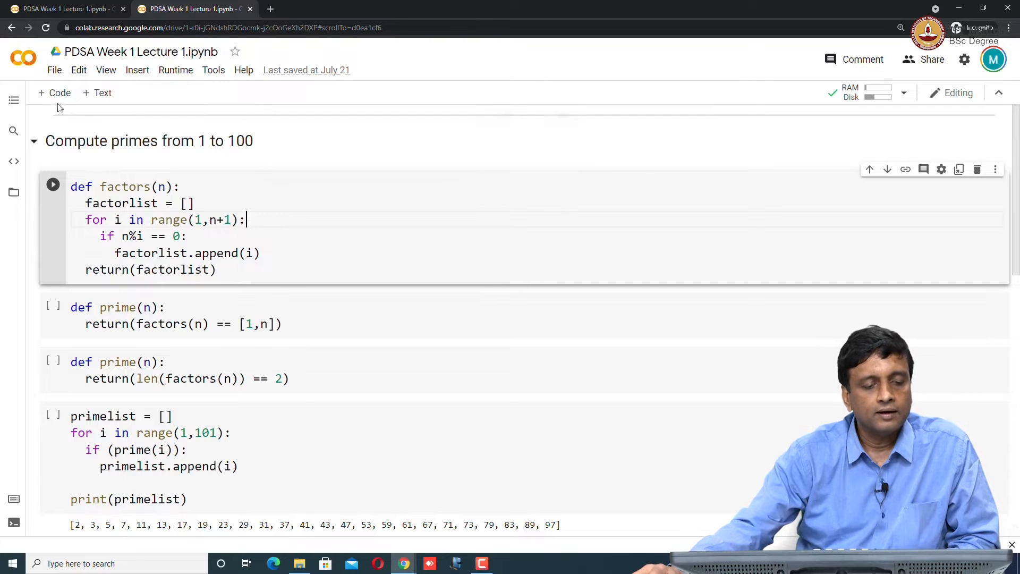
{"action": "mouse_move", "coordinate": [54, 93]}
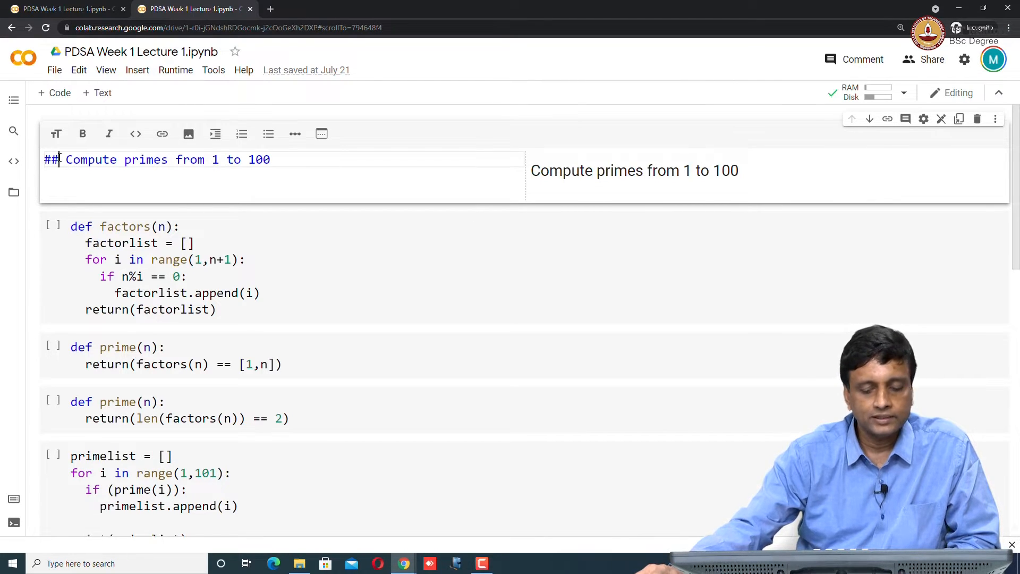
Delete one '#' so the cell reads '# Compute primes from 1 to 100'.
{"action": "key", "text": "Backspace"}
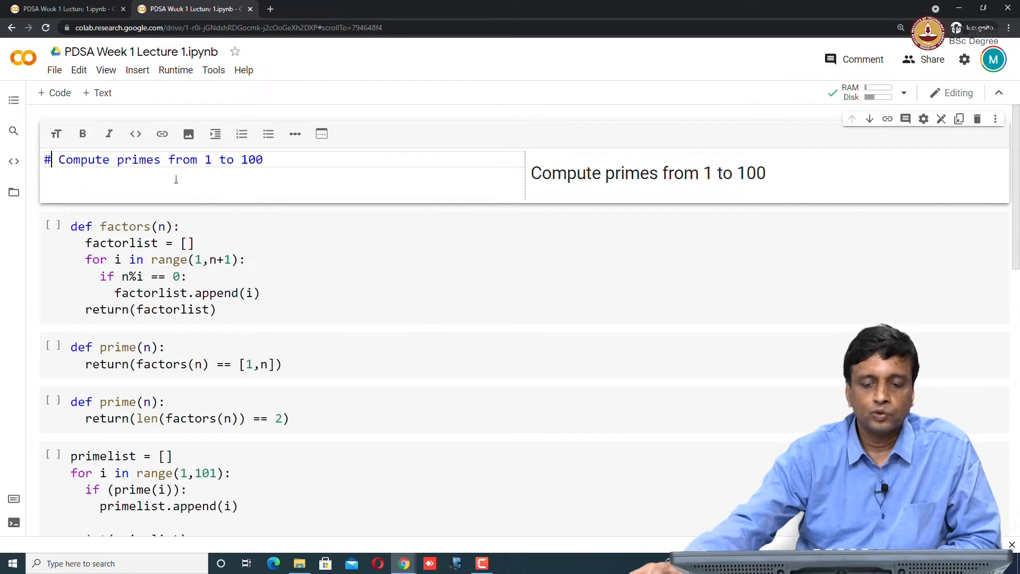
{"action": "mouse_move", "coordinate": [588, 197]}
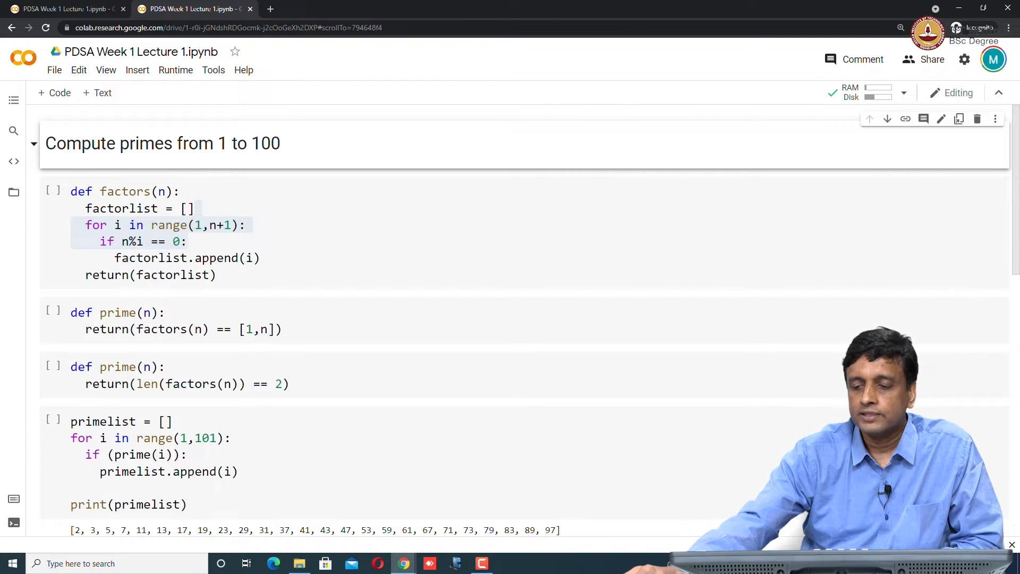
Add a new bulleted line under the heading and enter 'List item 2' as the second bullet.
{"action": "double_click", "coordinate": [161, 144]}
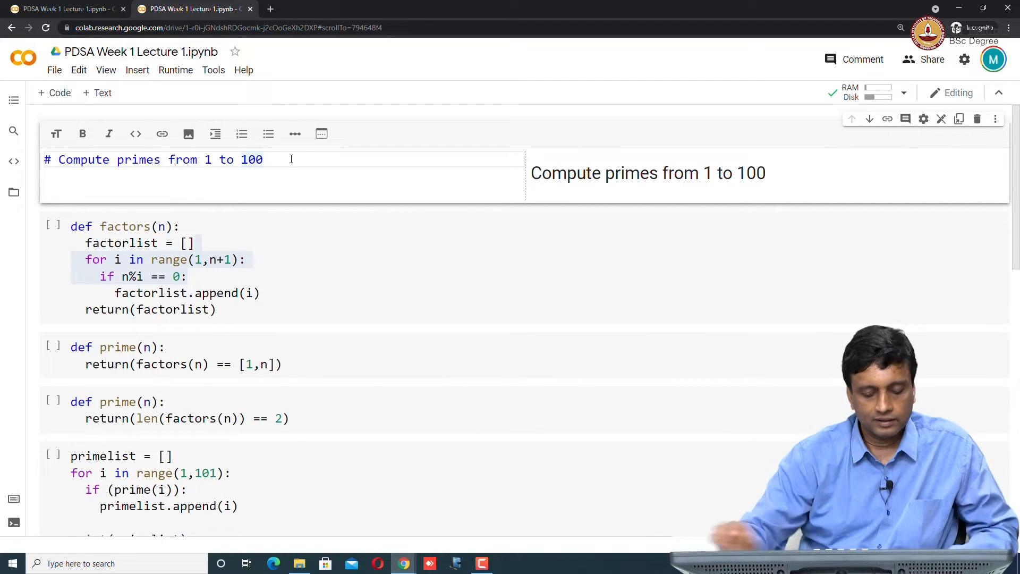
{"action": "key", "text": "enter"}
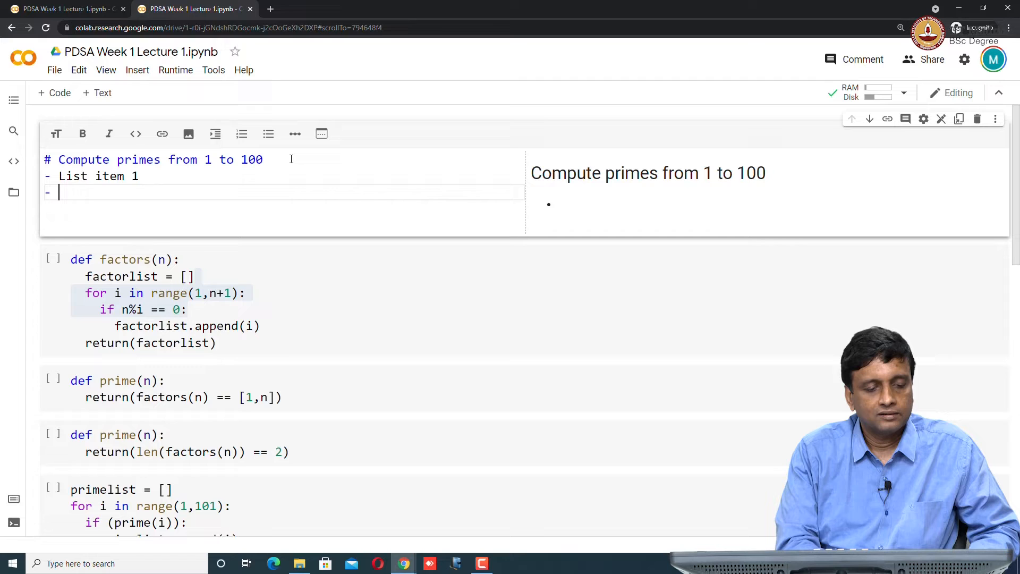
{"action": "type", "text": "List"}
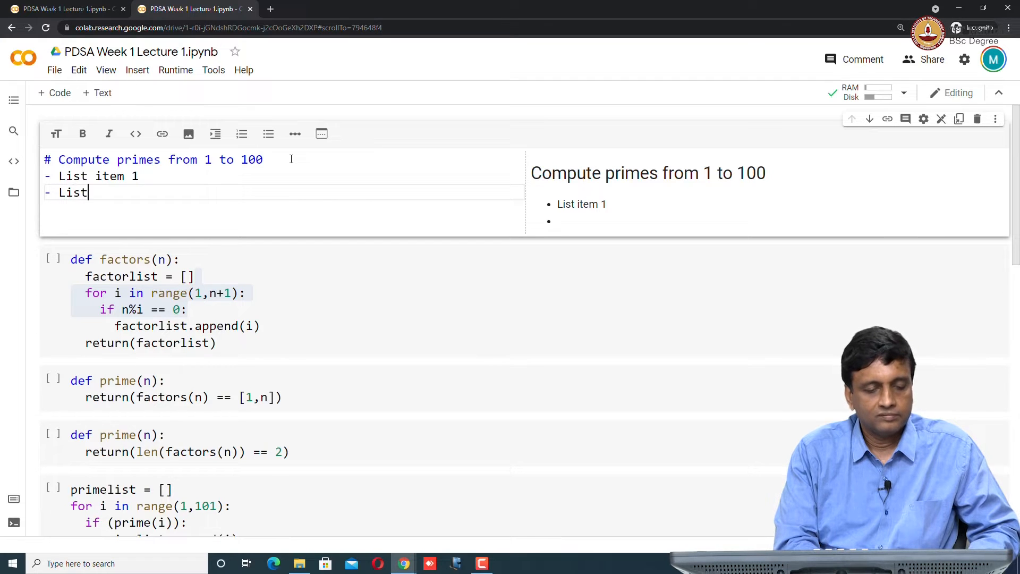
{"action": "type", "text": "item 2"}
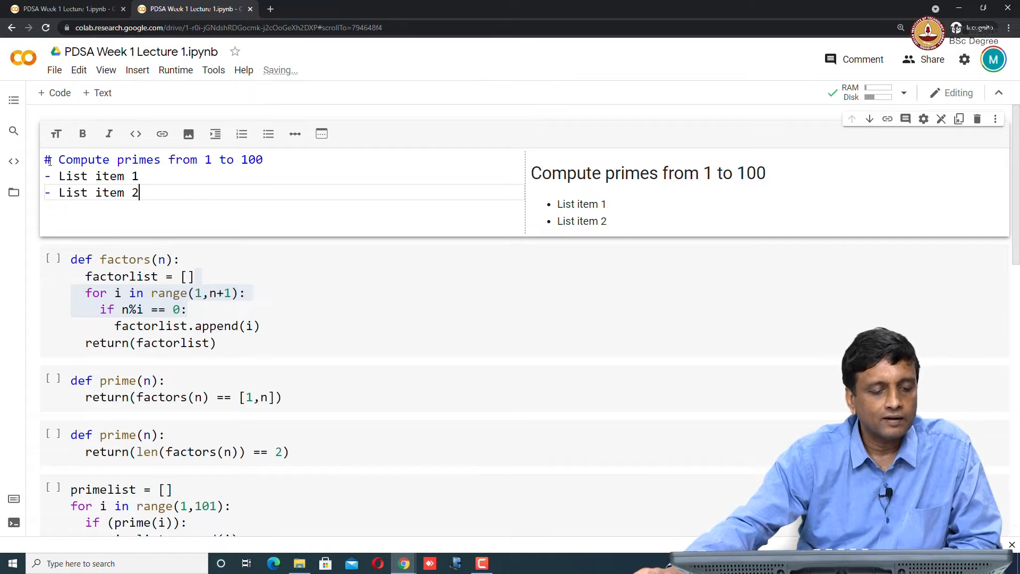
{"action": "mouse_move", "coordinate": [688, 201]}
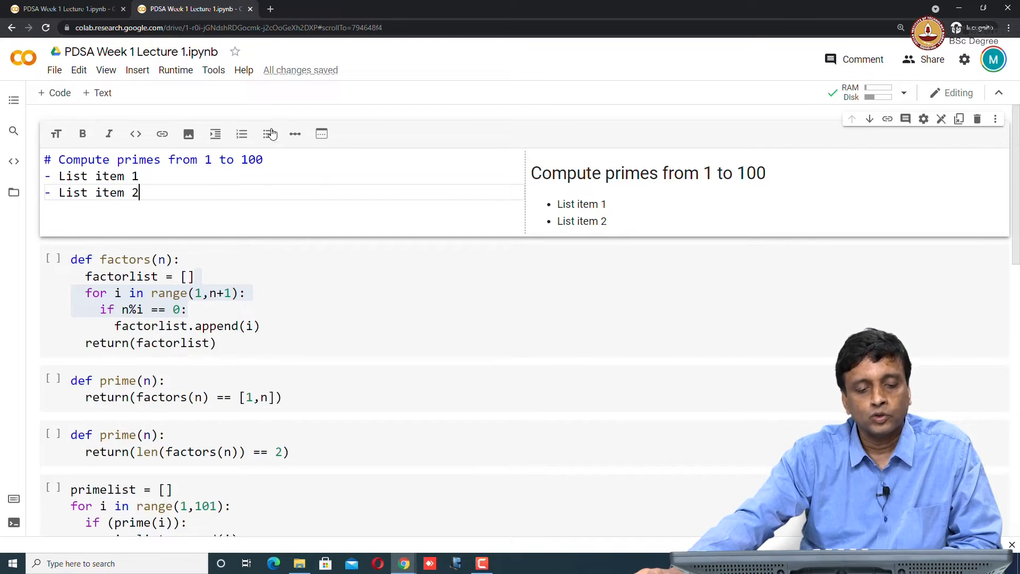
{"action": "mouse_move", "coordinate": [241, 134]}
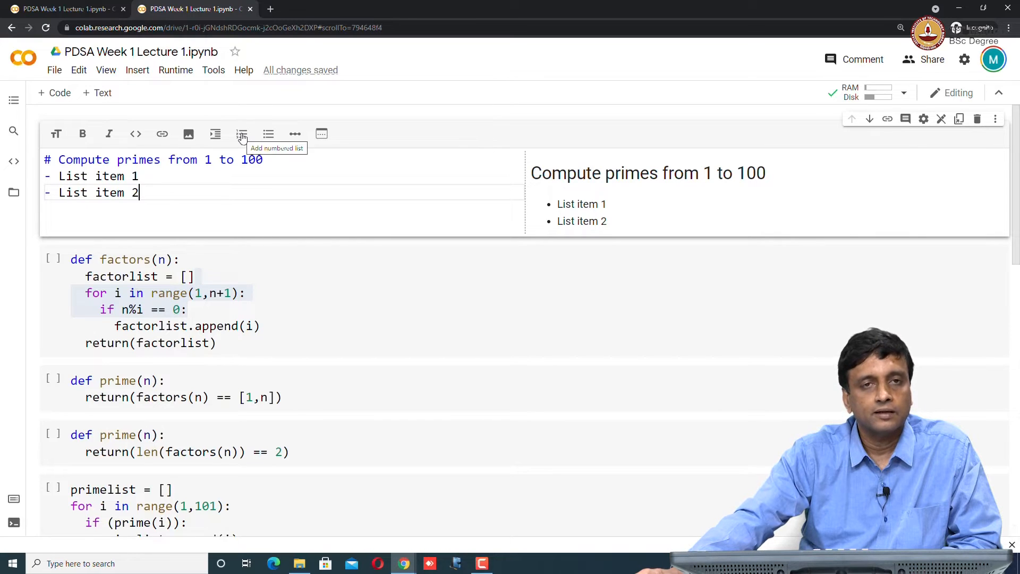
{"action": "mouse_move", "coordinate": [246, 140]}
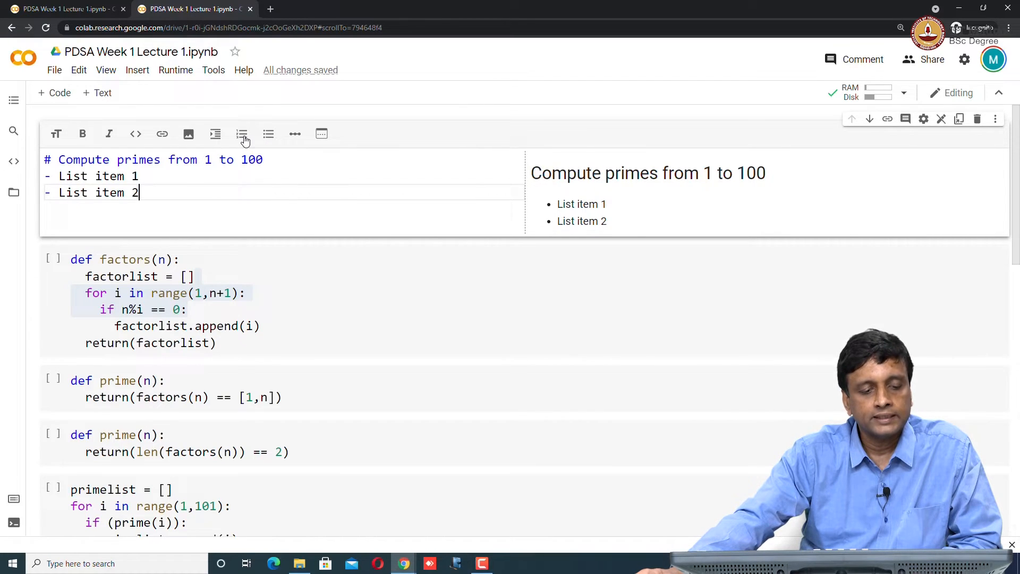
{"action": "mouse_move", "coordinate": [269, 134]}
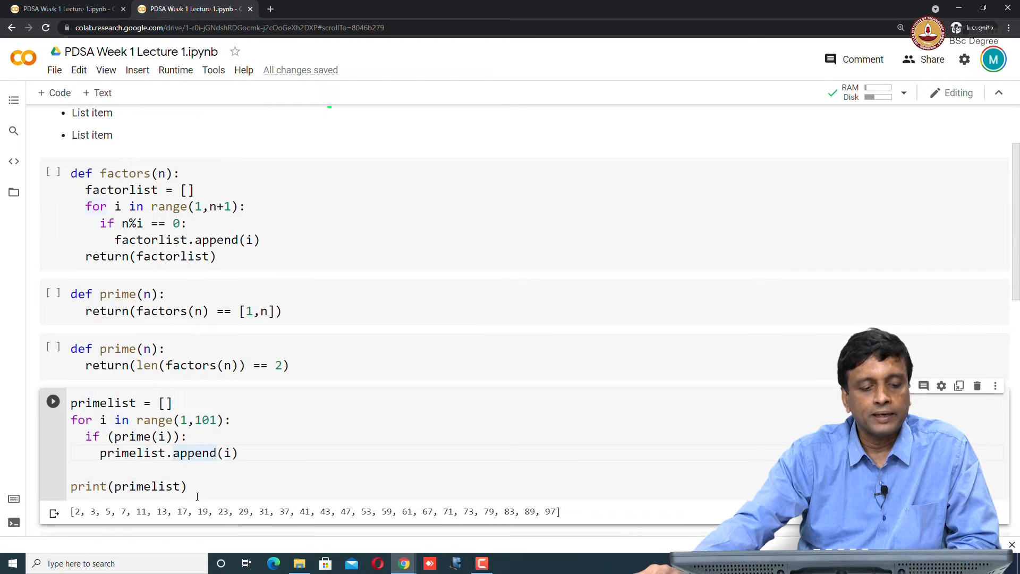
{"action": "mouse_move", "coordinate": [192, 524]}
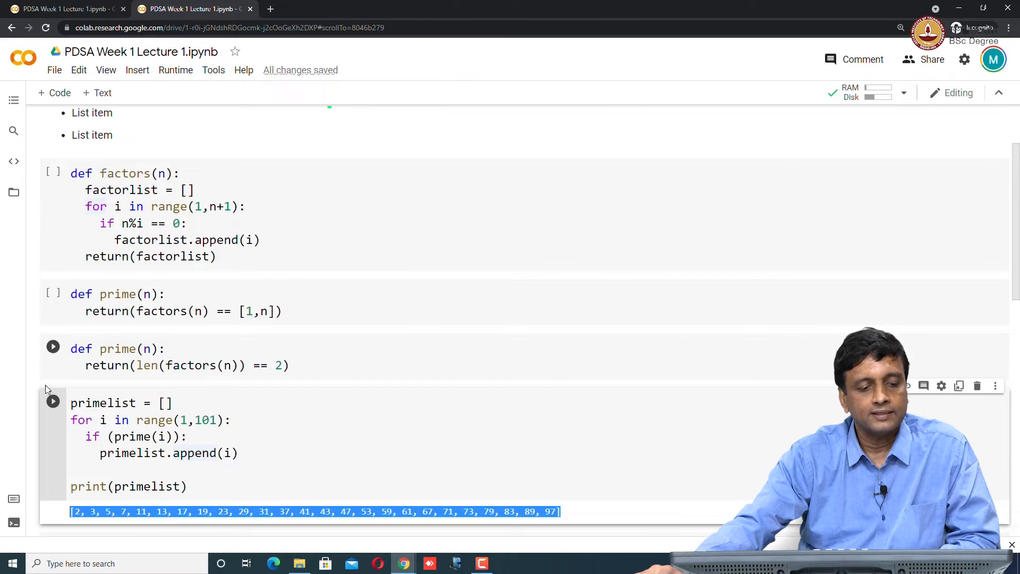
{"action": "mouse_move", "coordinate": [53, 402]}
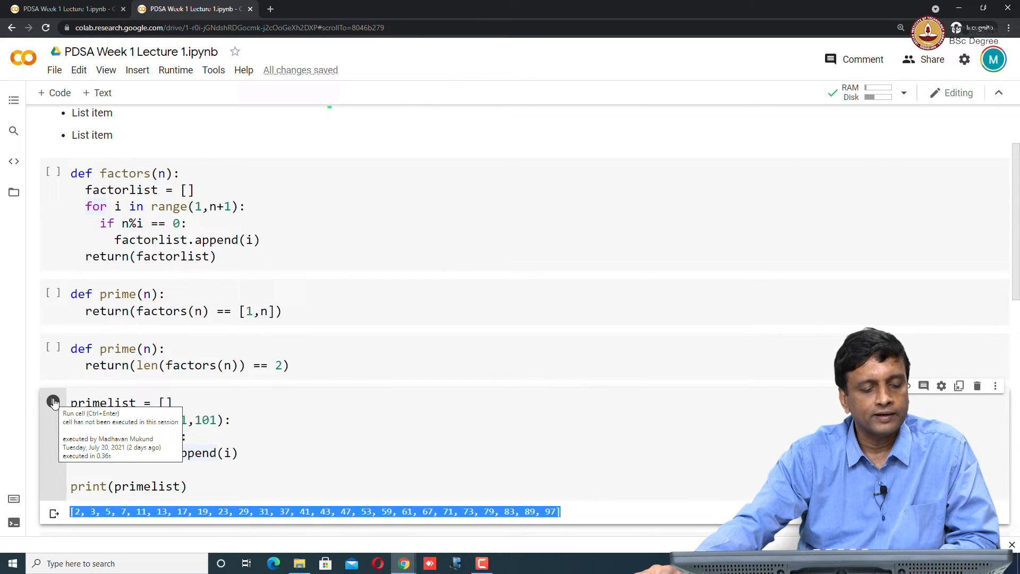
Run the primelist cell alone, producing a NameError traceback instead of the primes.
{"action": "left_click", "coordinate": [53, 402]}
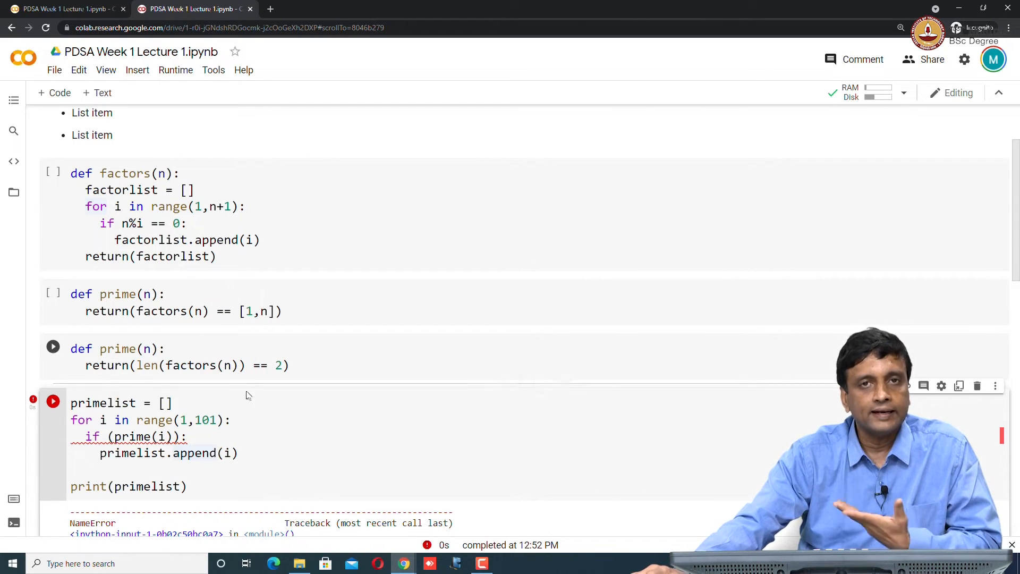
{"action": "left_click", "coordinate": [153, 173]}
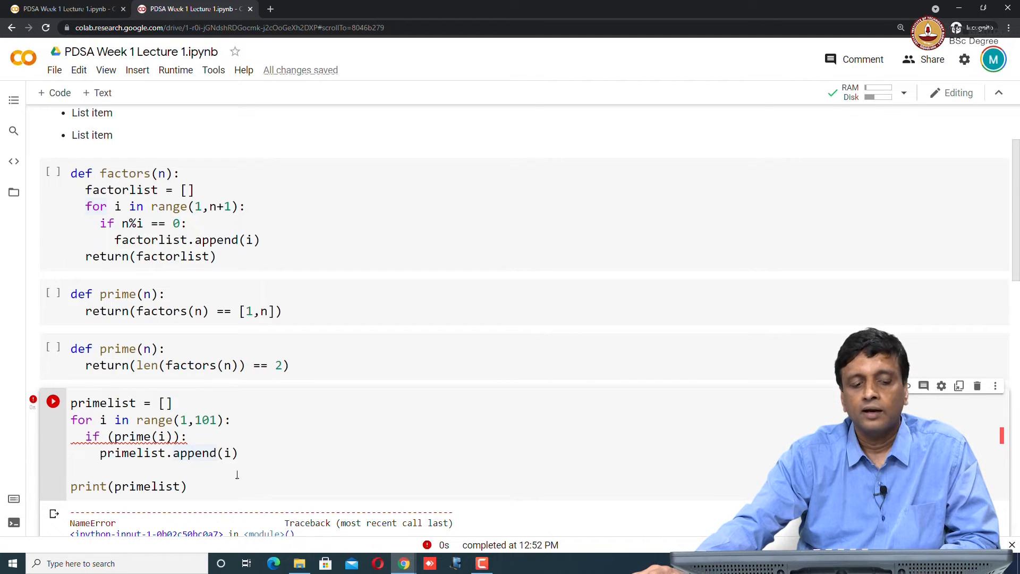
{"action": "scroll", "scroll_direction": "down", "scroll_amount": 3}
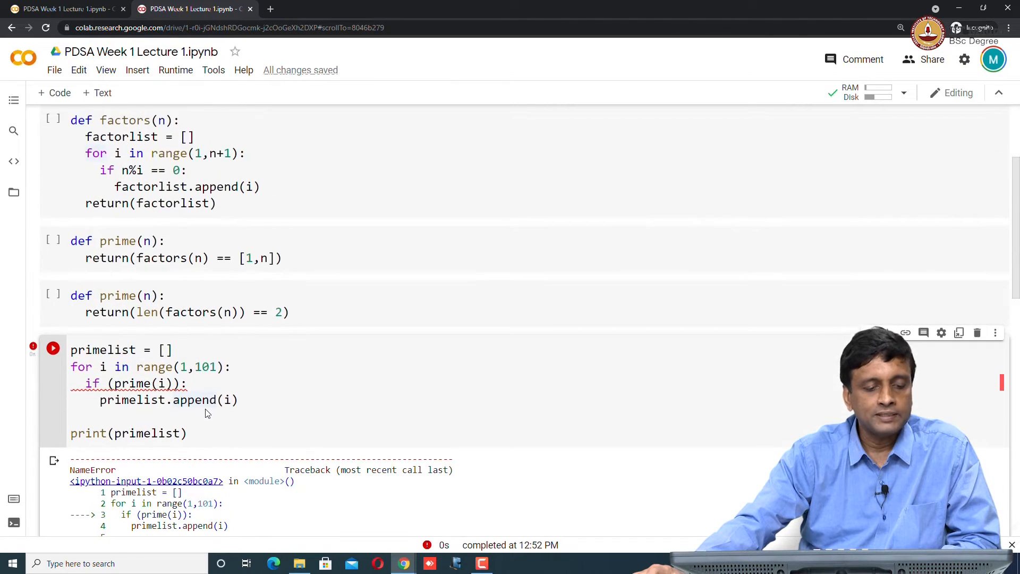
Run the len(factors(n)) == 2 prime cell and the primelist cell, still failing on undefined factors.
{"action": "scroll", "scroll_direction": "down", "scroll_amount": 3}
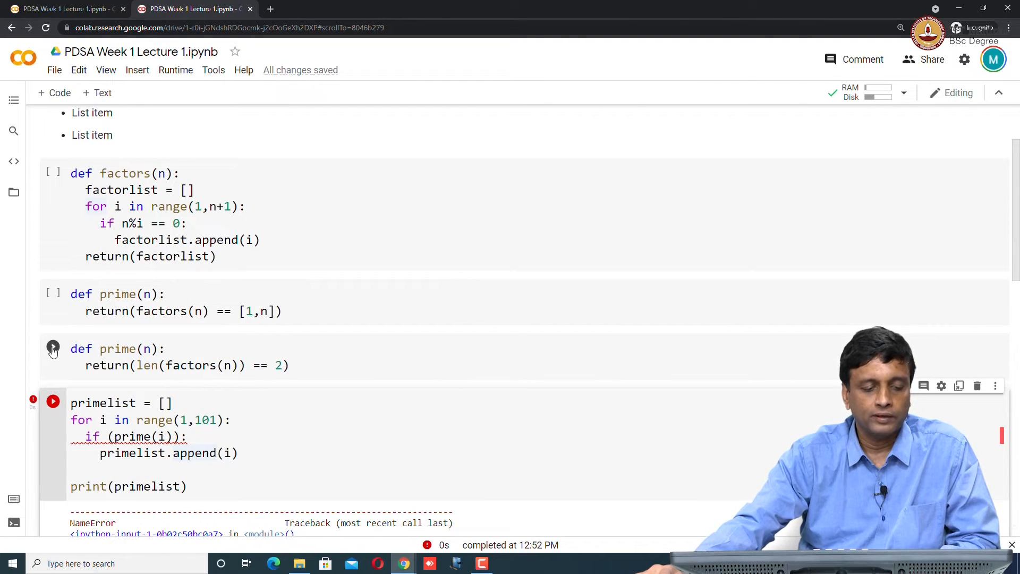
{"action": "left_click", "coordinate": [53, 347]}
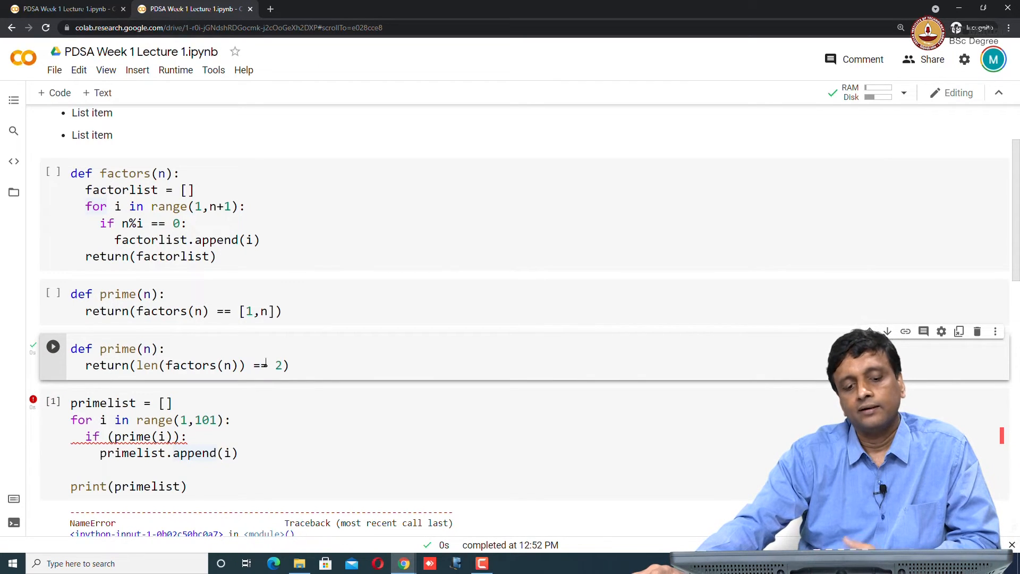
{"action": "left_click", "coordinate": [54, 349]}
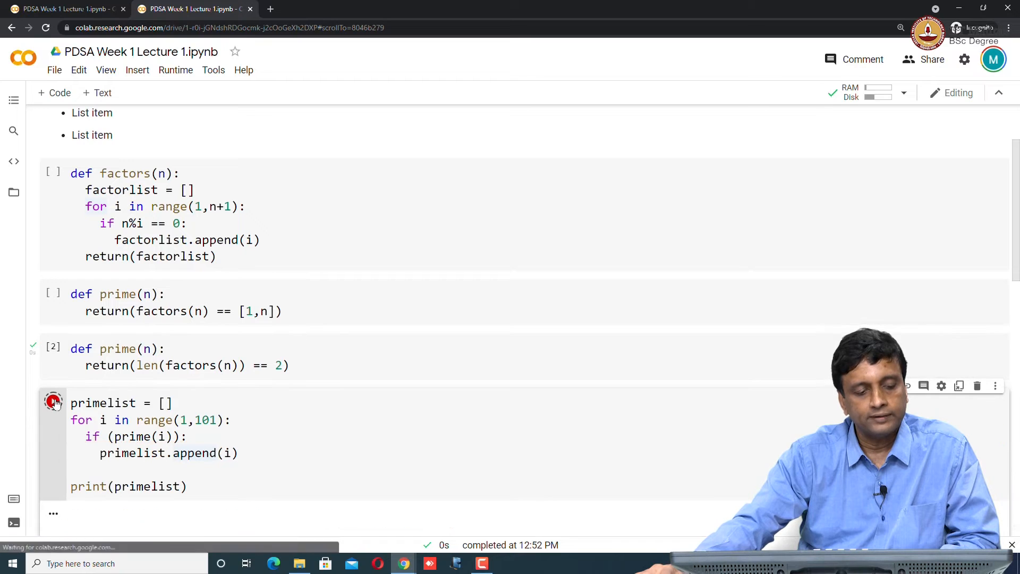
{"action": "left_click", "coordinate": [53, 402]}
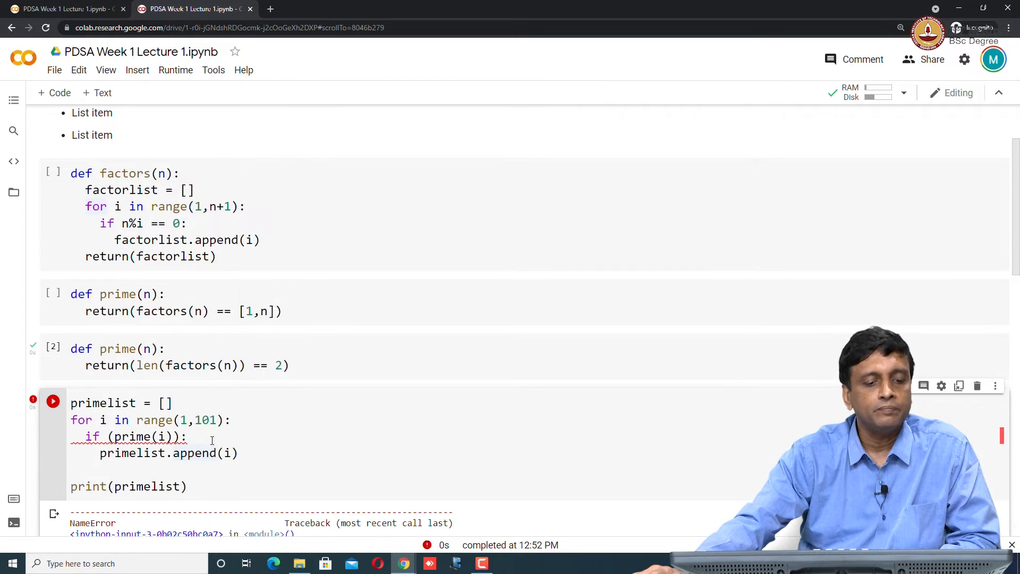
{"action": "scroll", "scroll_direction": "down", "scroll_amount": 3}
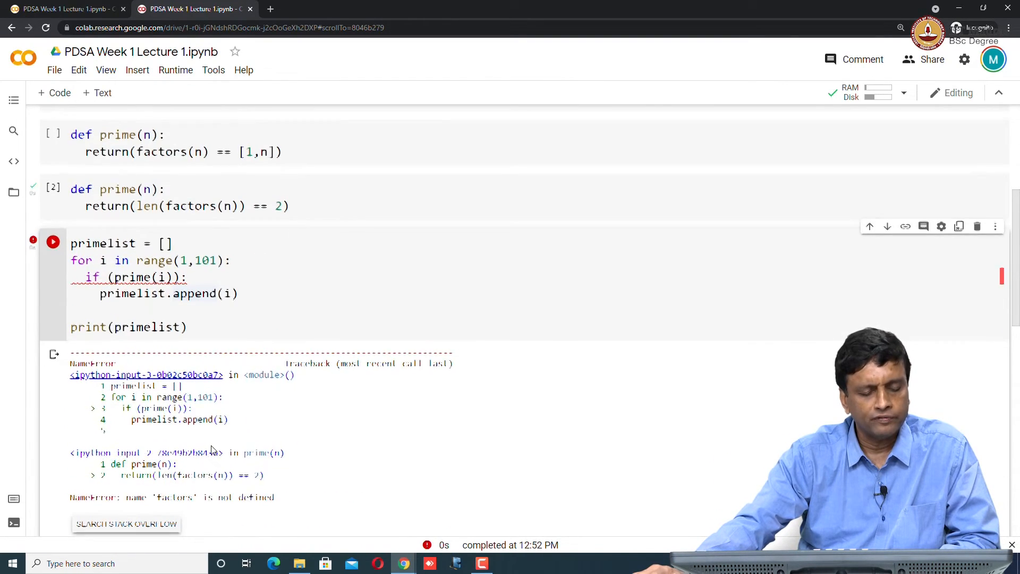
{"action": "scroll", "scroll_direction": "down", "scroll_amount": 3}
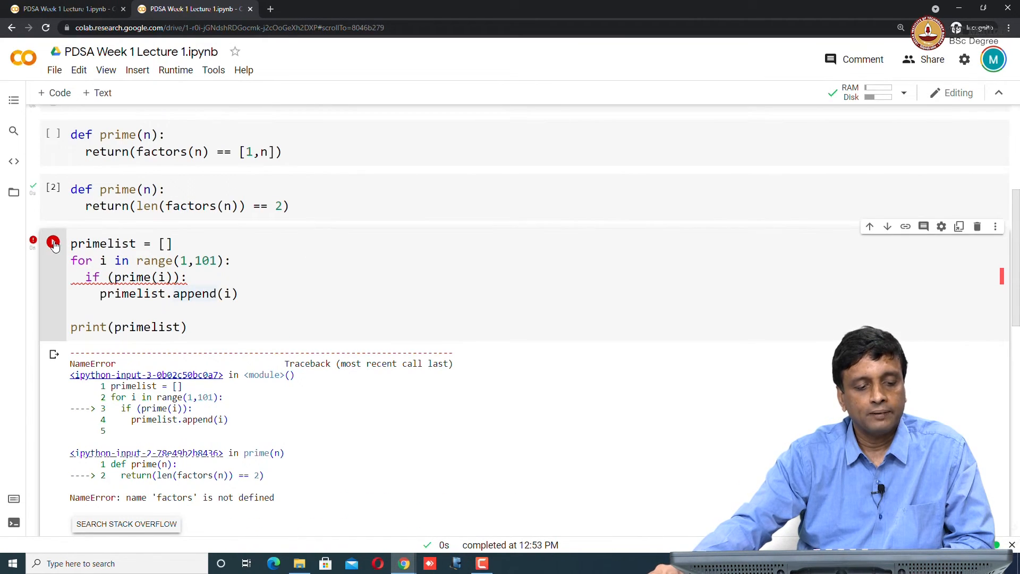
Run the factors cell so the prime list can print primes 2 through 97.
{"action": "left_click", "coordinate": [53, 241]}
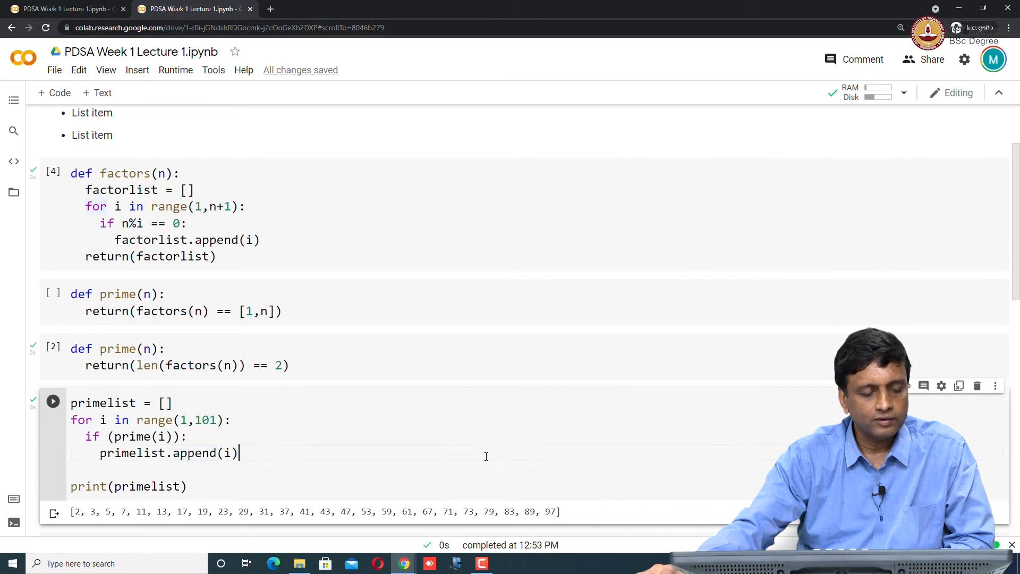
{"action": "mouse_move", "coordinate": [62, 187]}
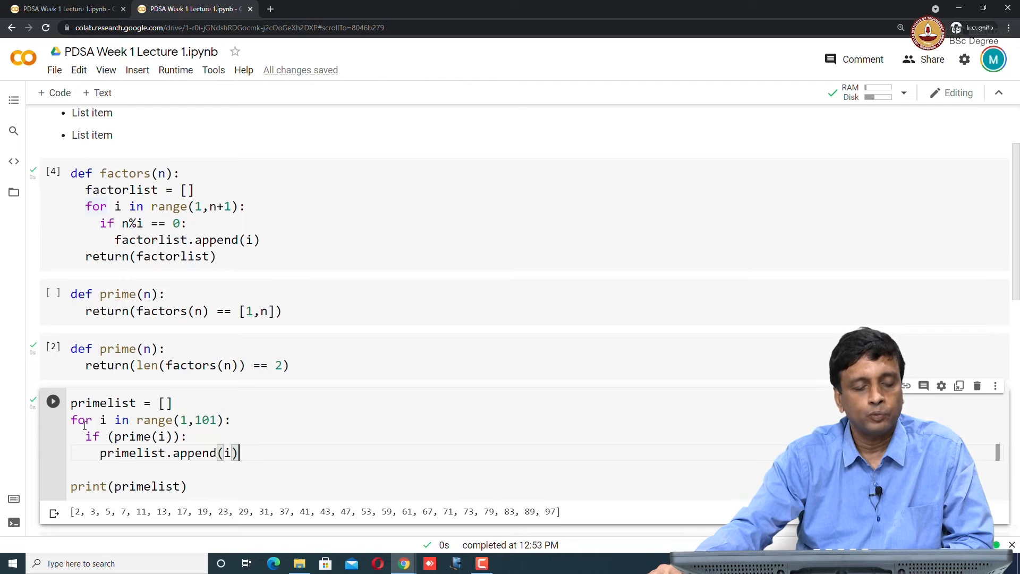
{"action": "mouse_move", "coordinate": [53, 293]}
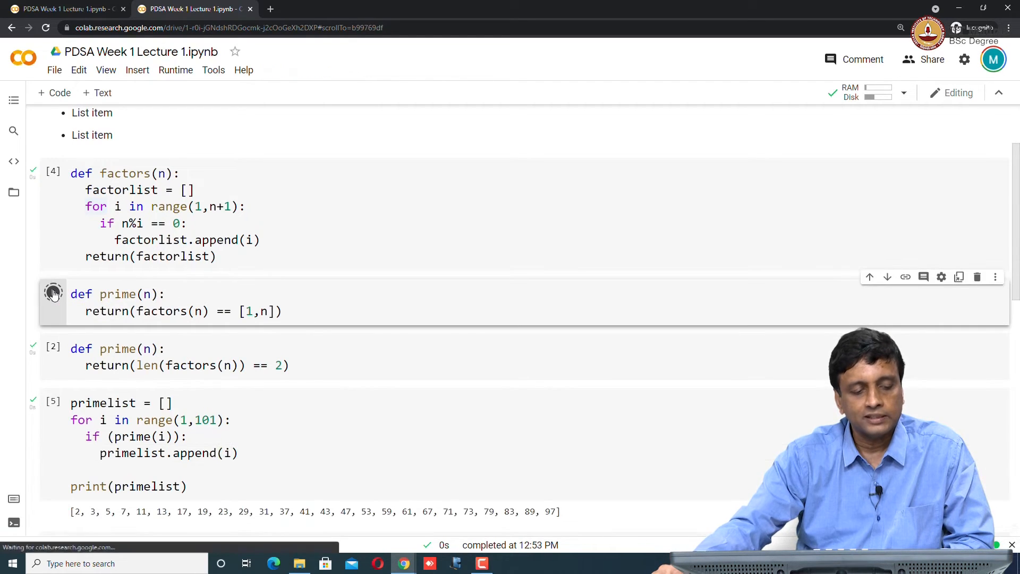
Run the factors(n) != [1,n] prime cell and the primelist cell, listing non-primes 1, 4, 6, 8, 9.
{"action": "left_click", "coordinate": [54, 294]}
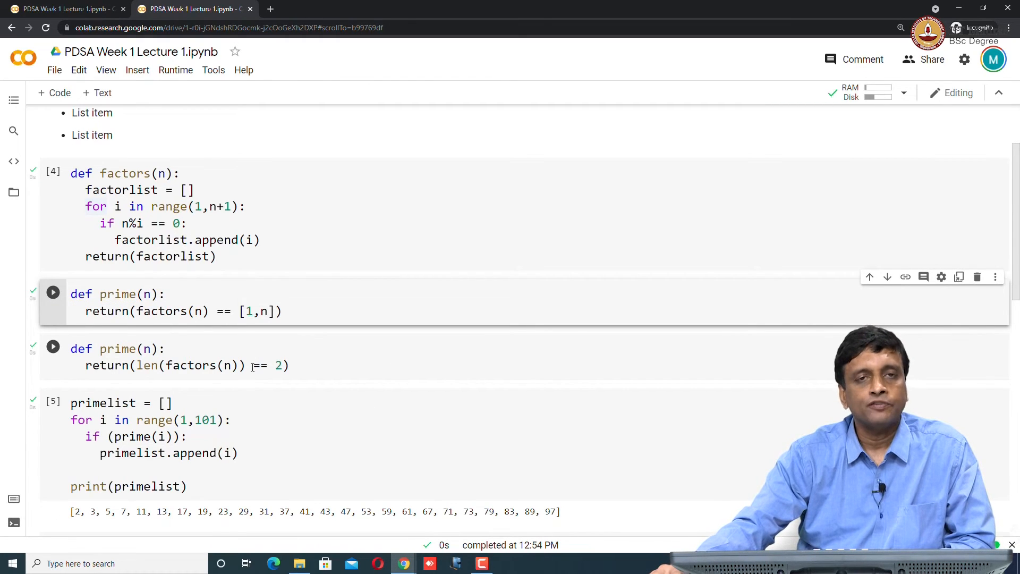
{"action": "left_click", "coordinate": [53, 347]}
{"action": "type", "text": "!"}
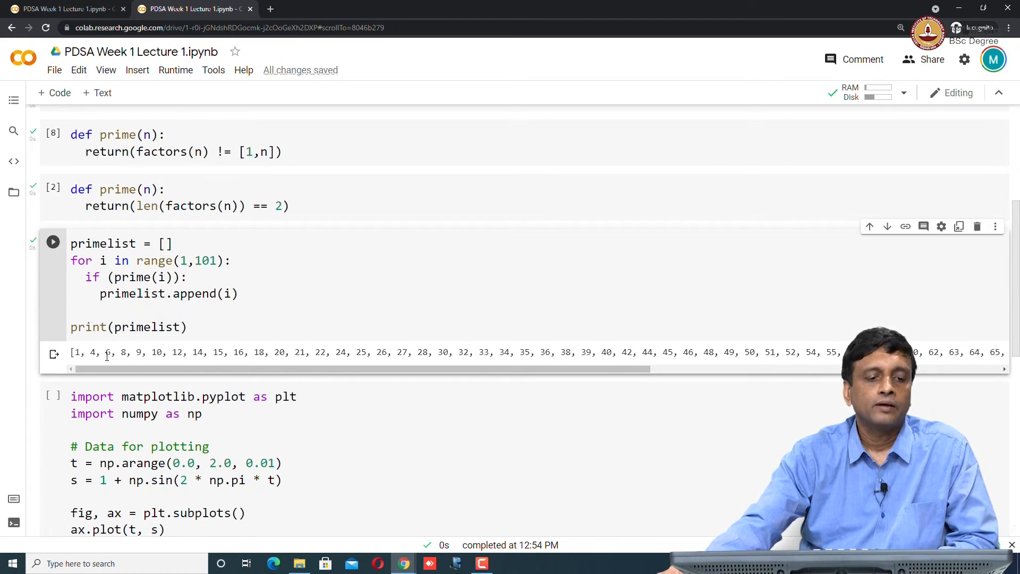
{"action": "left_click", "coordinate": [53, 189]}
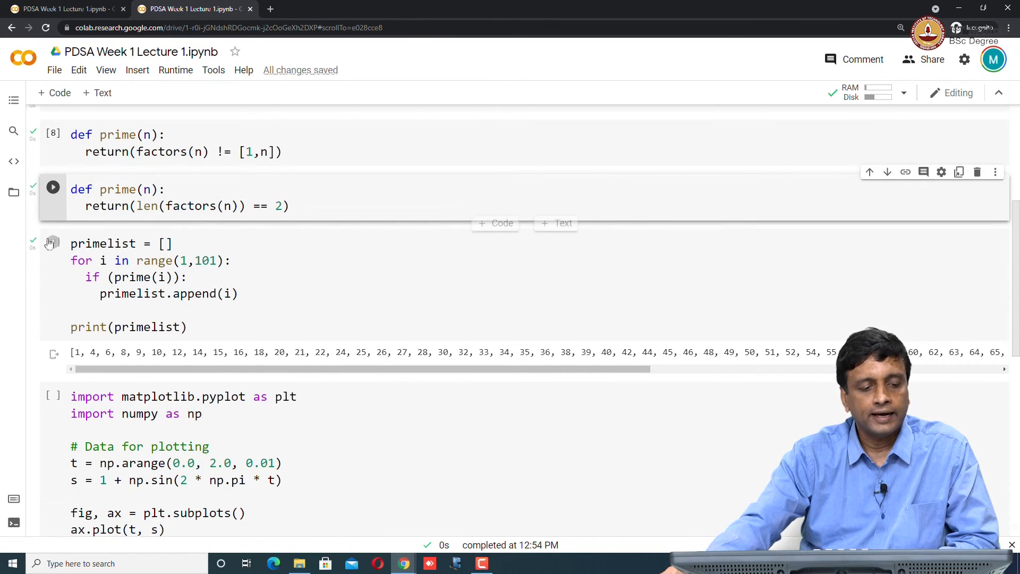
Rebuild the prime list with the length-based test, printing primes 2 through 97 again.
{"action": "left_click", "coordinate": [53, 242]}
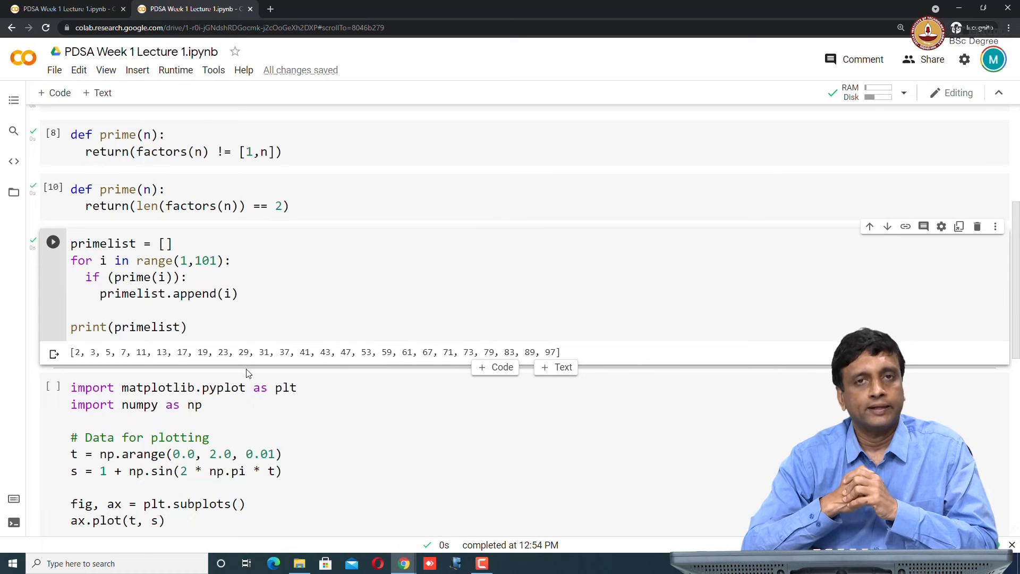
Replace np.sin with np.cos in the matplotlib cell and rerun it to draw a cosine curve.
{"action": "scroll", "scroll_direction": "down", "scroll_amount": 3}
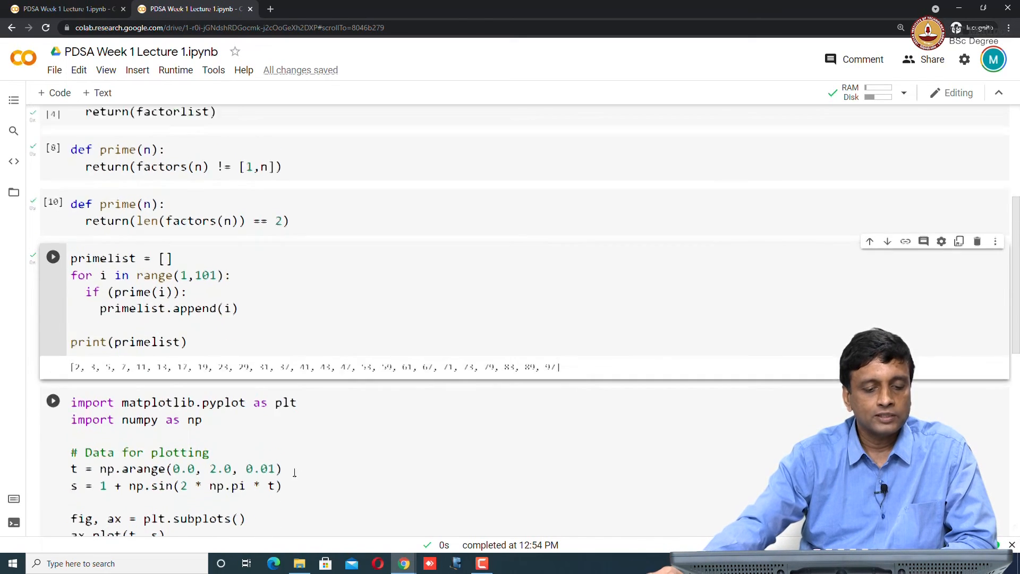
{"action": "scroll", "scroll_direction": "down", "scroll_amount": 3}
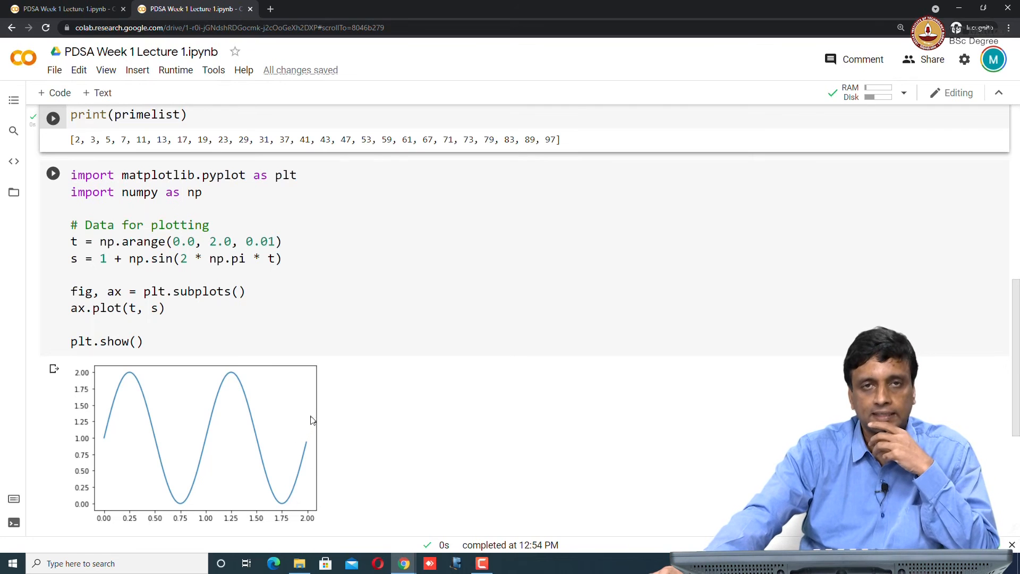
{"action": "mouse_move", "coordinate": [219, 426]}
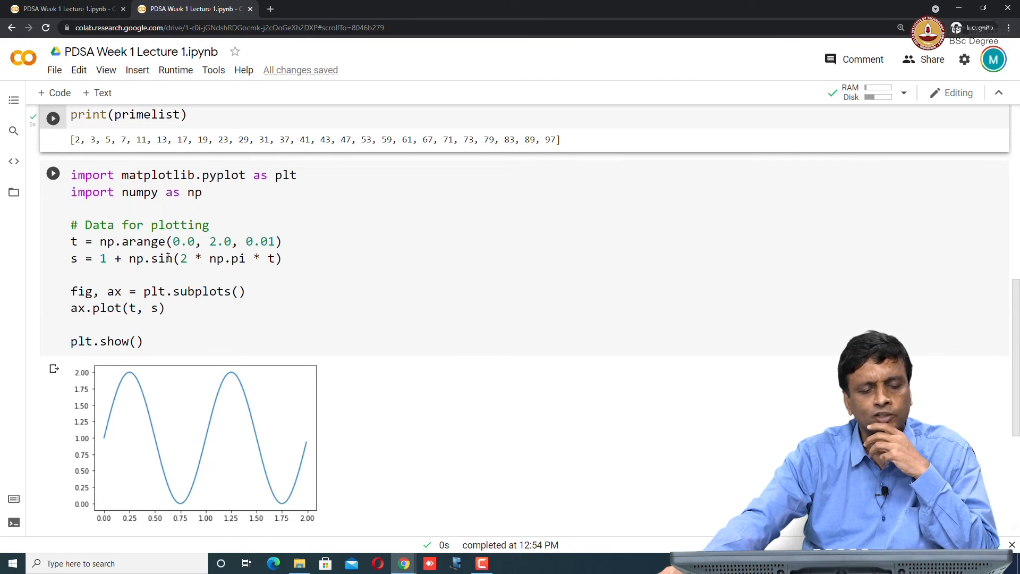
{"action": "left_click", "coordinate": [163, 259]}
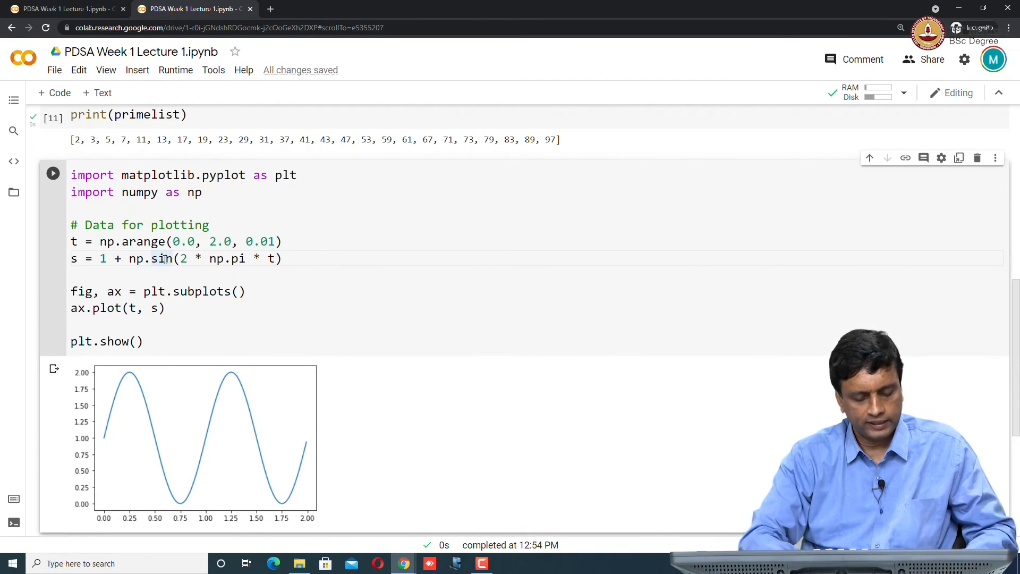
{"action": "type", "text": "cosh"}
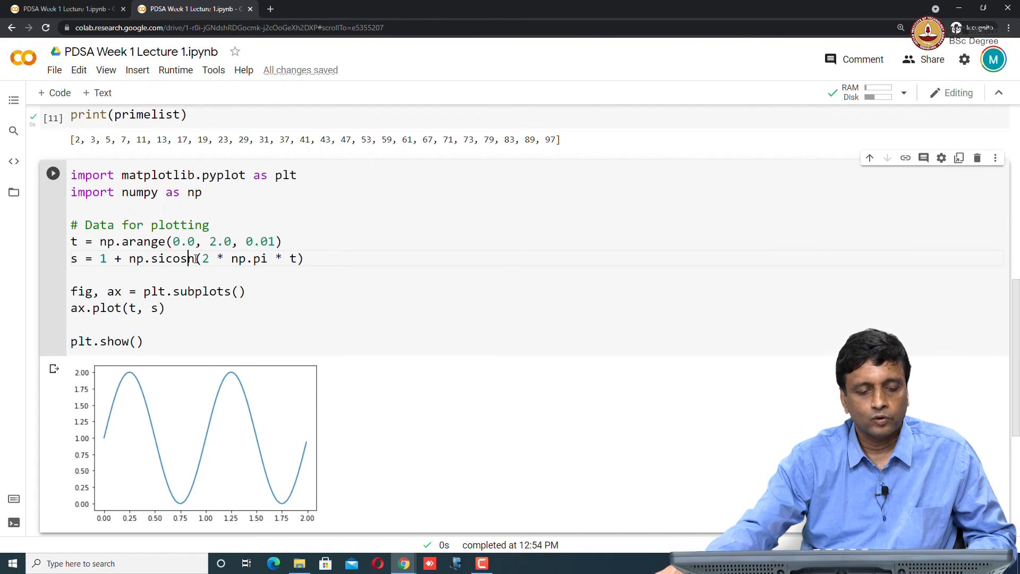
{"action": "double_click", "coordinate": [172, 259]}
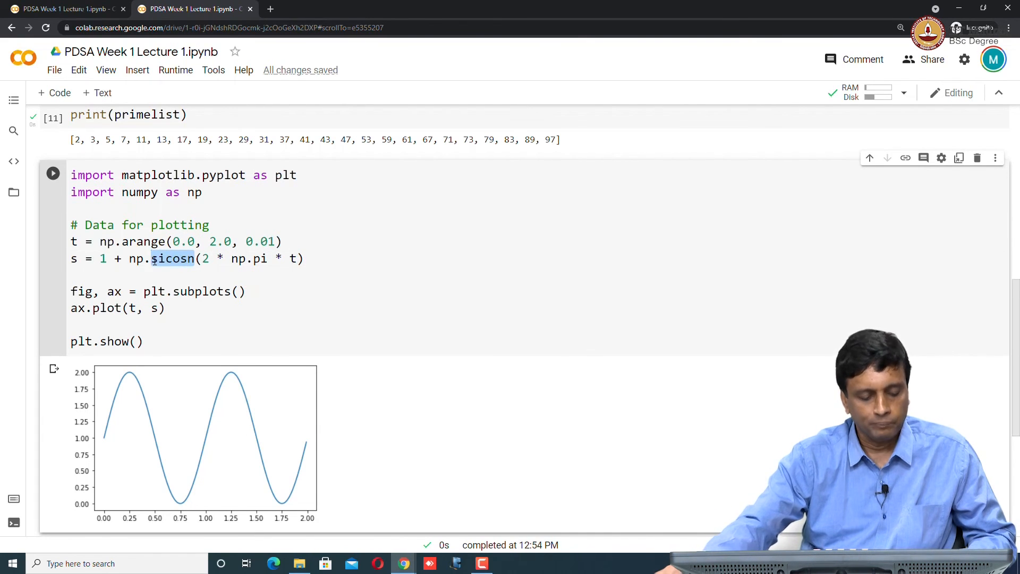
{"action": "type", "text": "cos"}
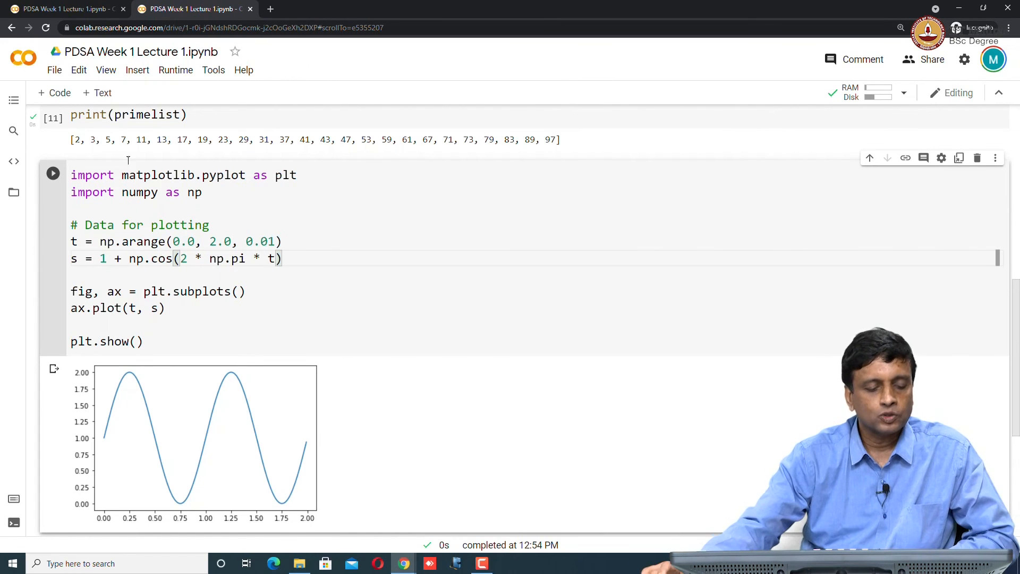
{"action": "mouse_move", "coordinate": [149, 482]}
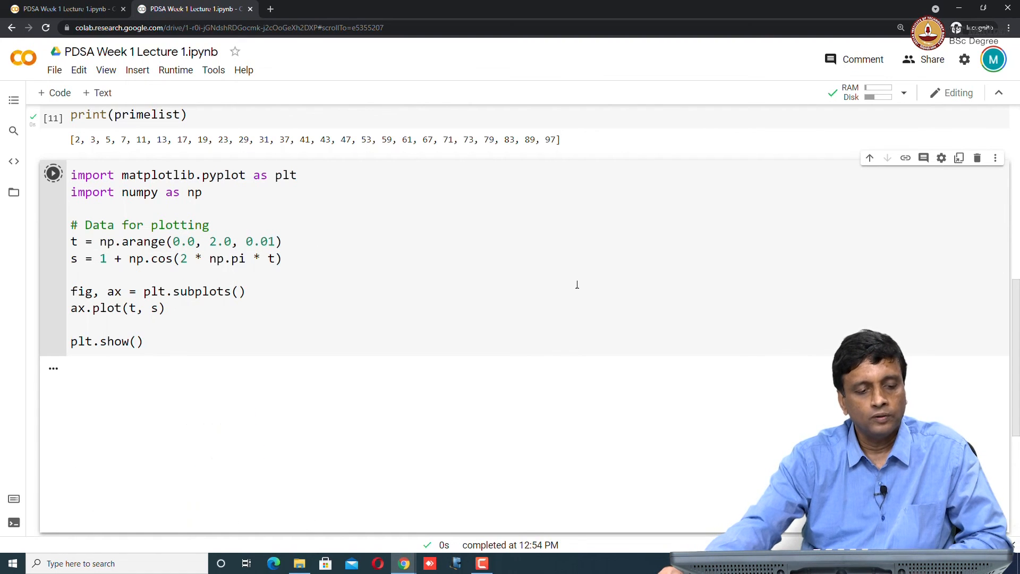
{"action": "left_click", "coordinate": [53, 172]}
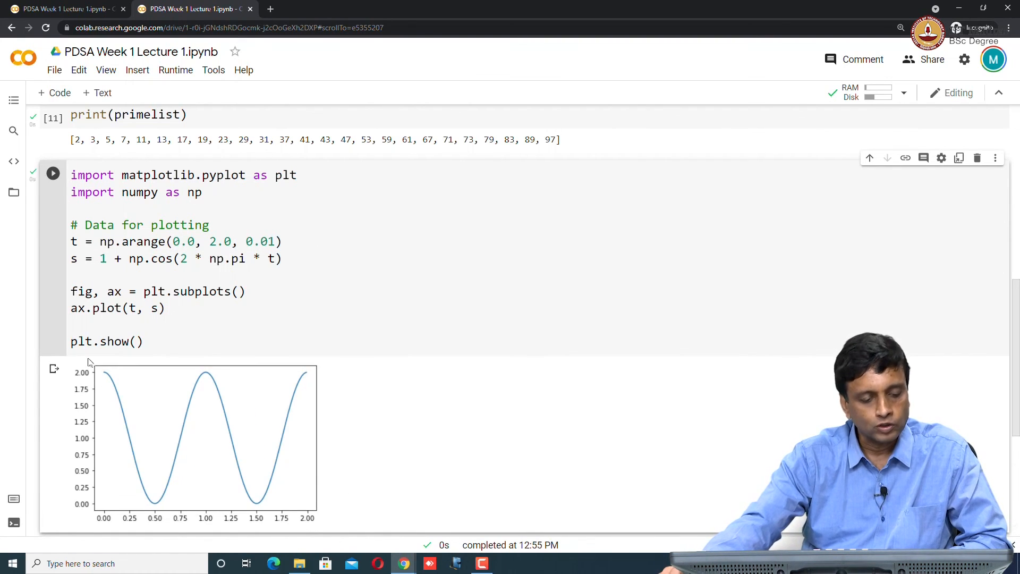